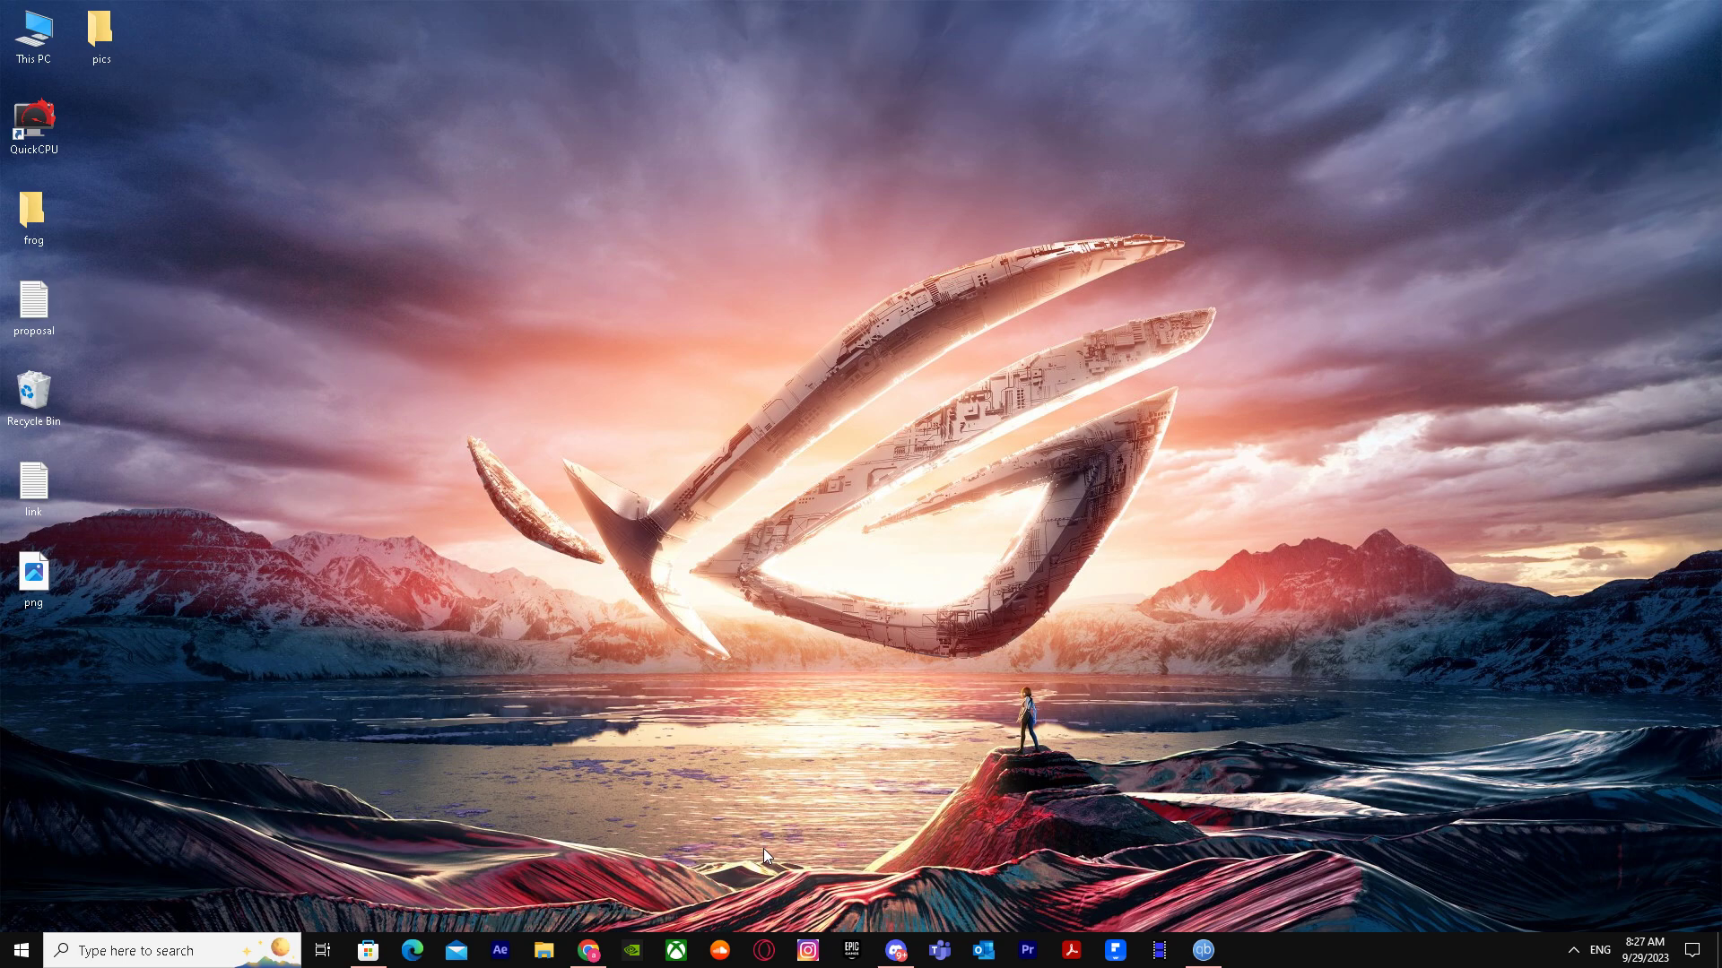
{"action": "mouse_move", "coordinate": [1162, 630]}
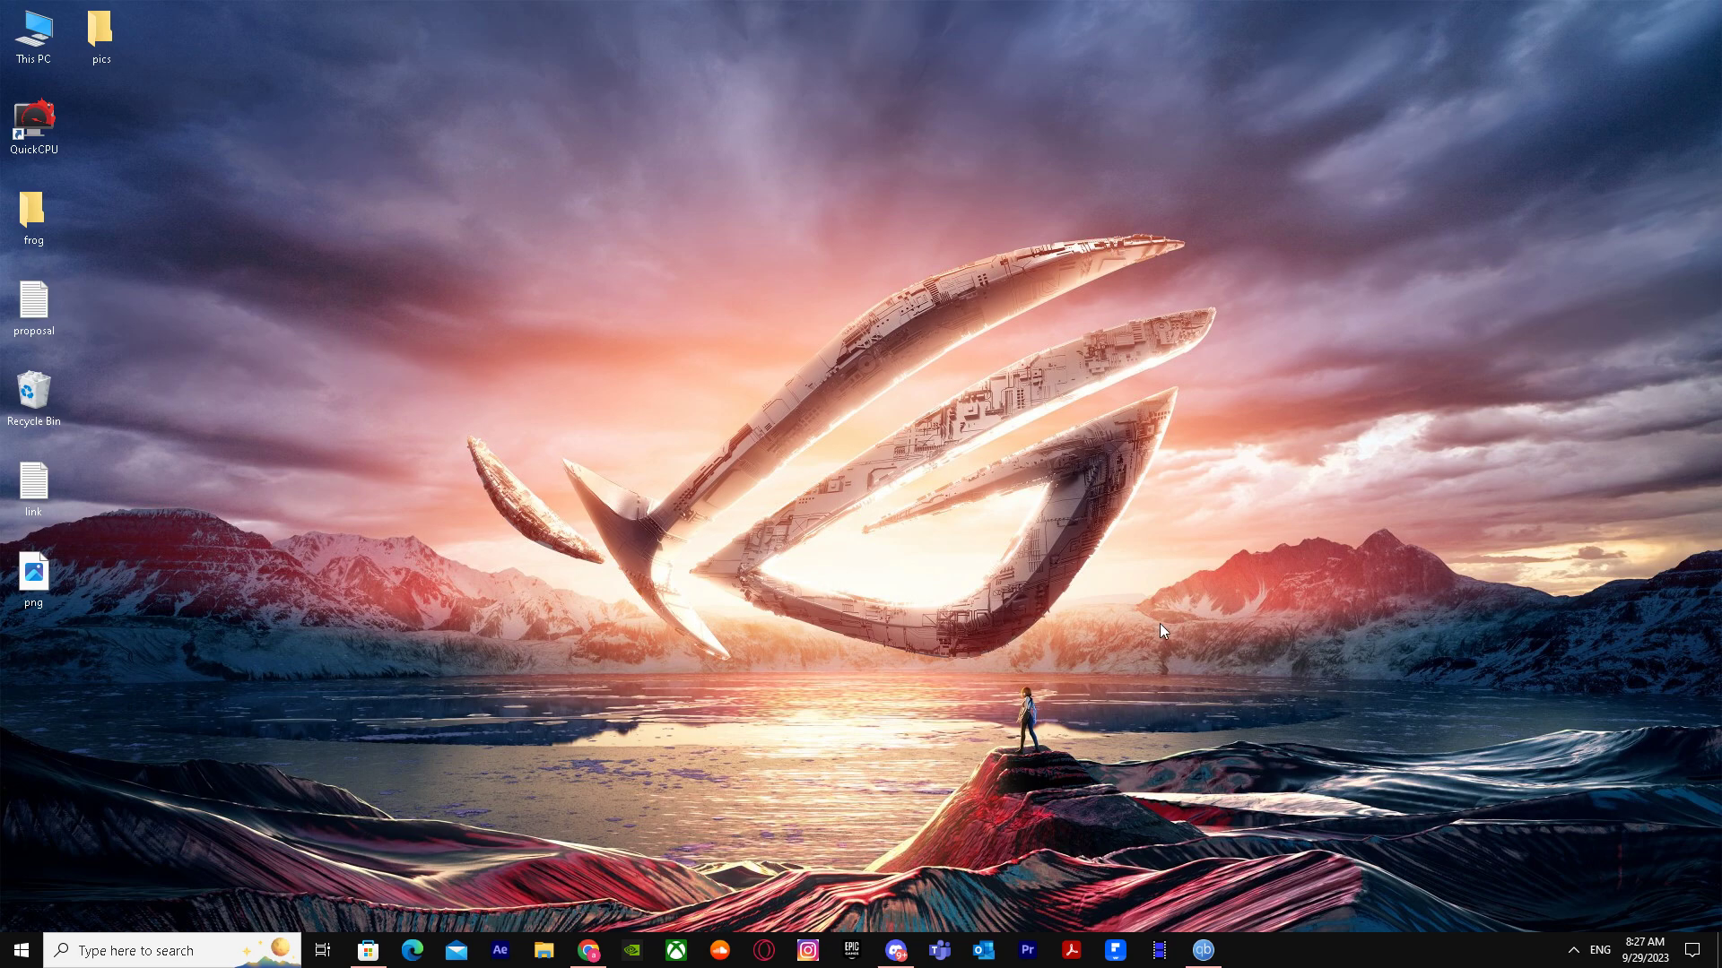
{"action": "mouse_move", "coordinate": [1074, 258]}
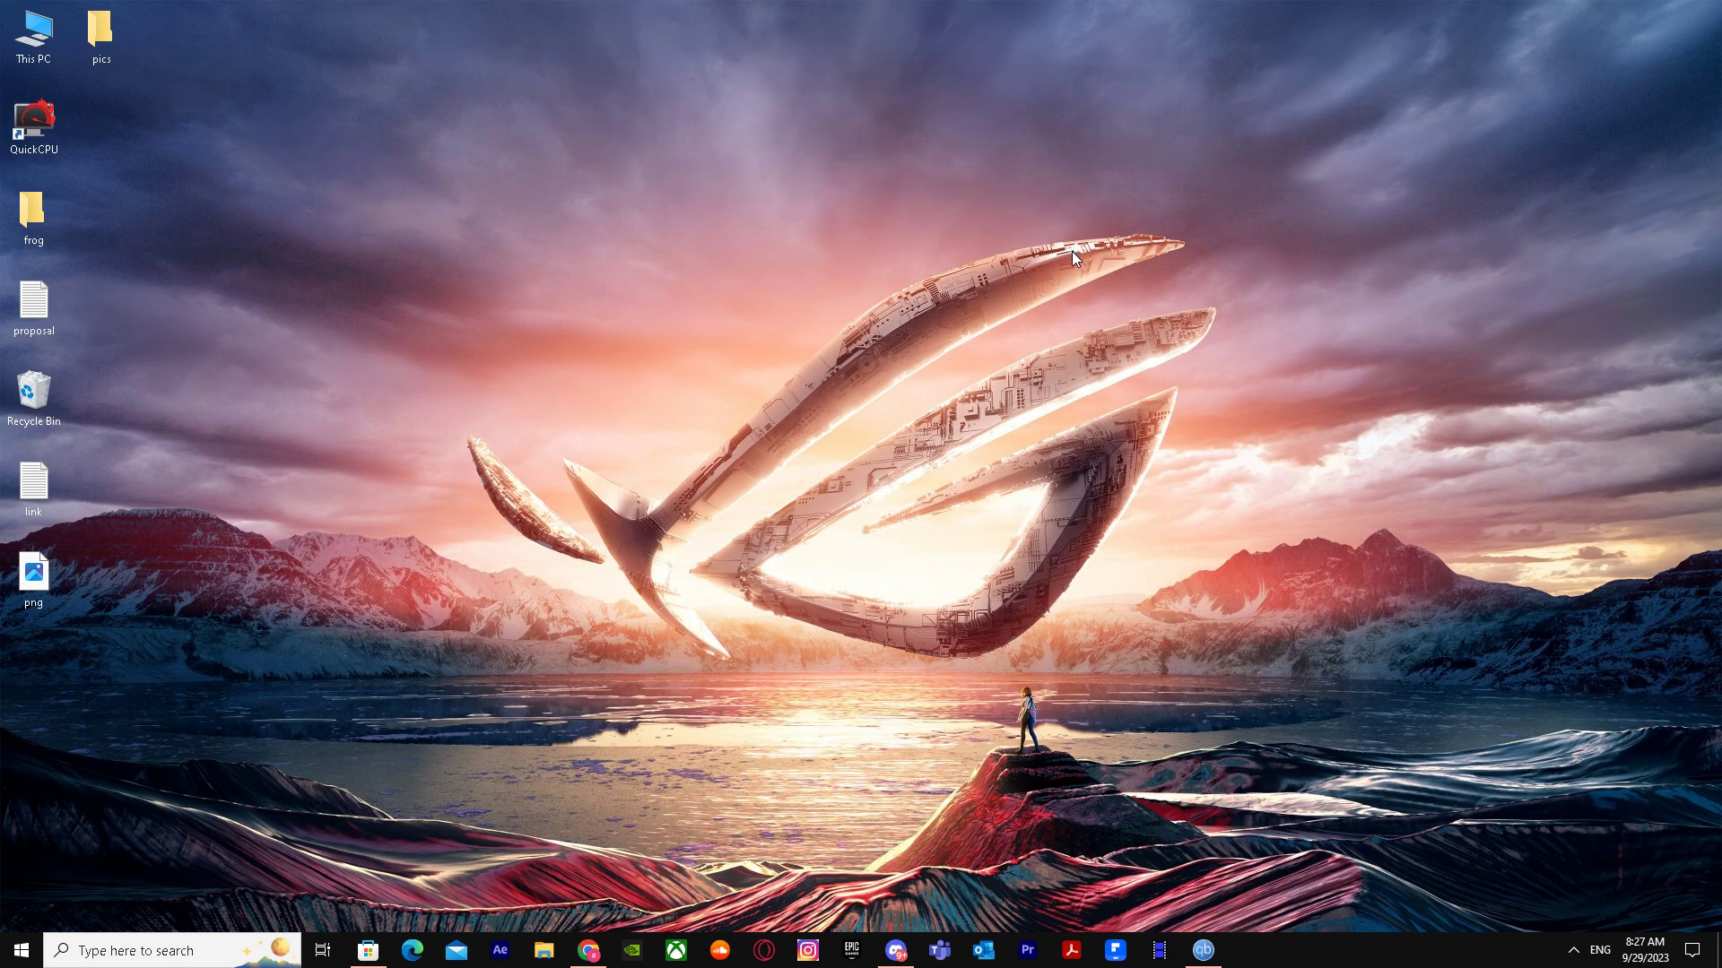
Launch Chrome and run a Google search for 'whatsapp web'
{"action": "left_click", "coordinate": [412, 951]}
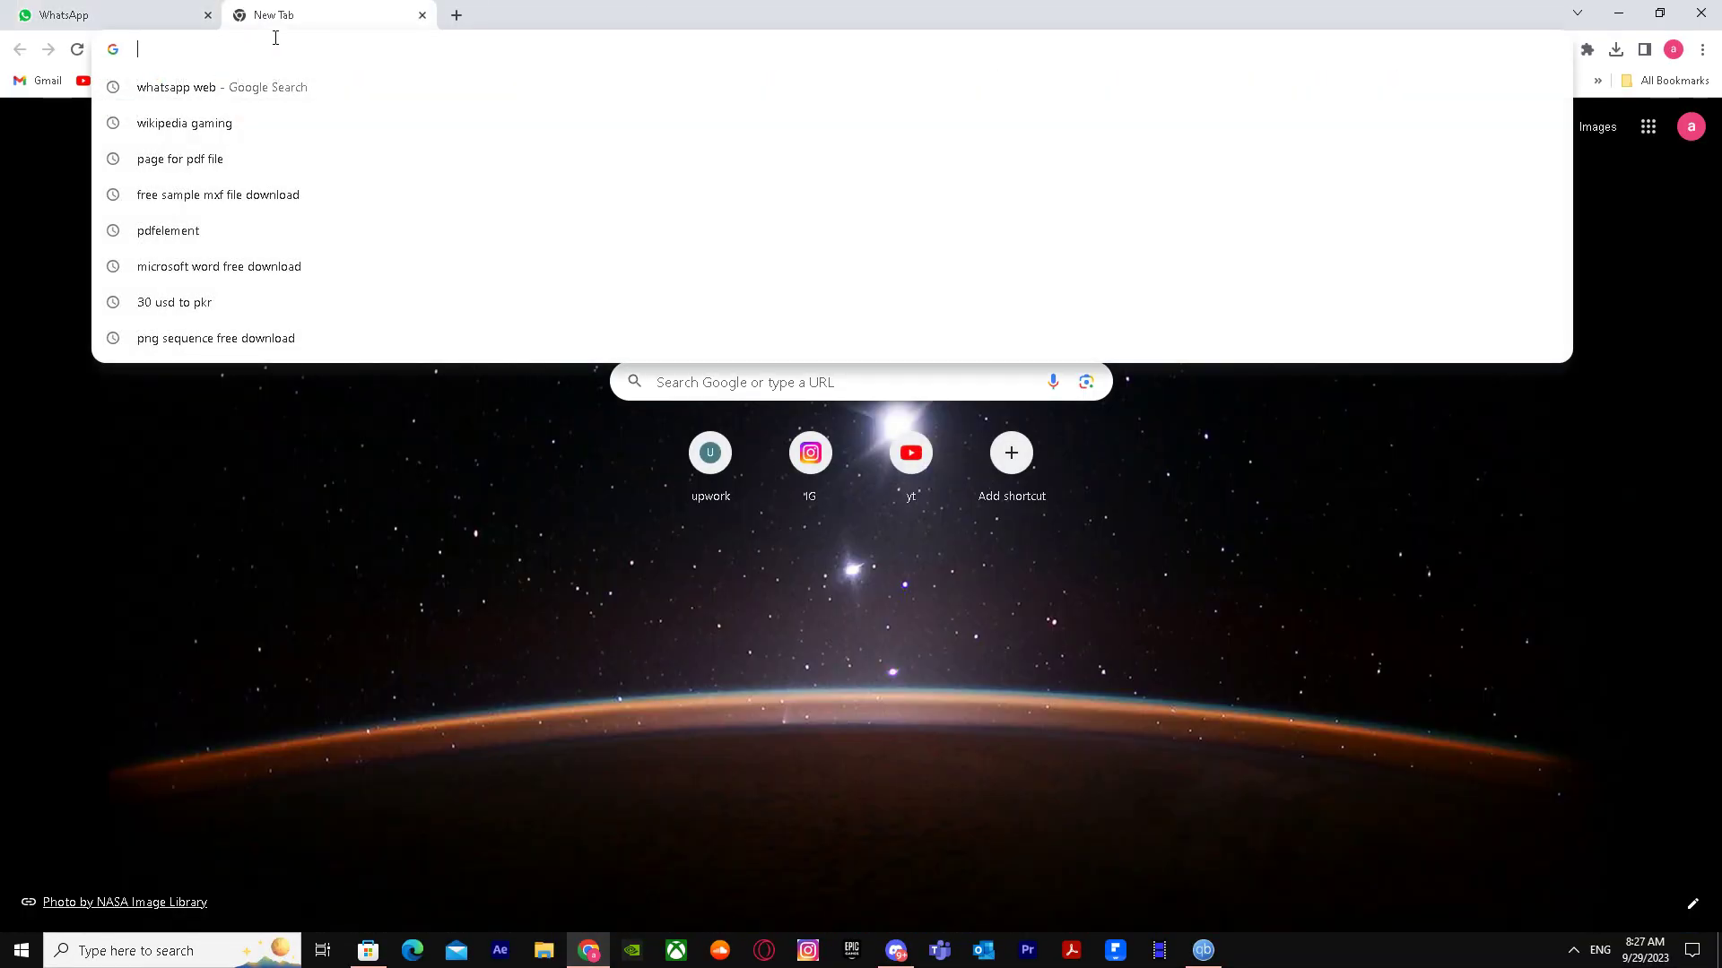
{"action": "type", "text": "whatsapp web"}
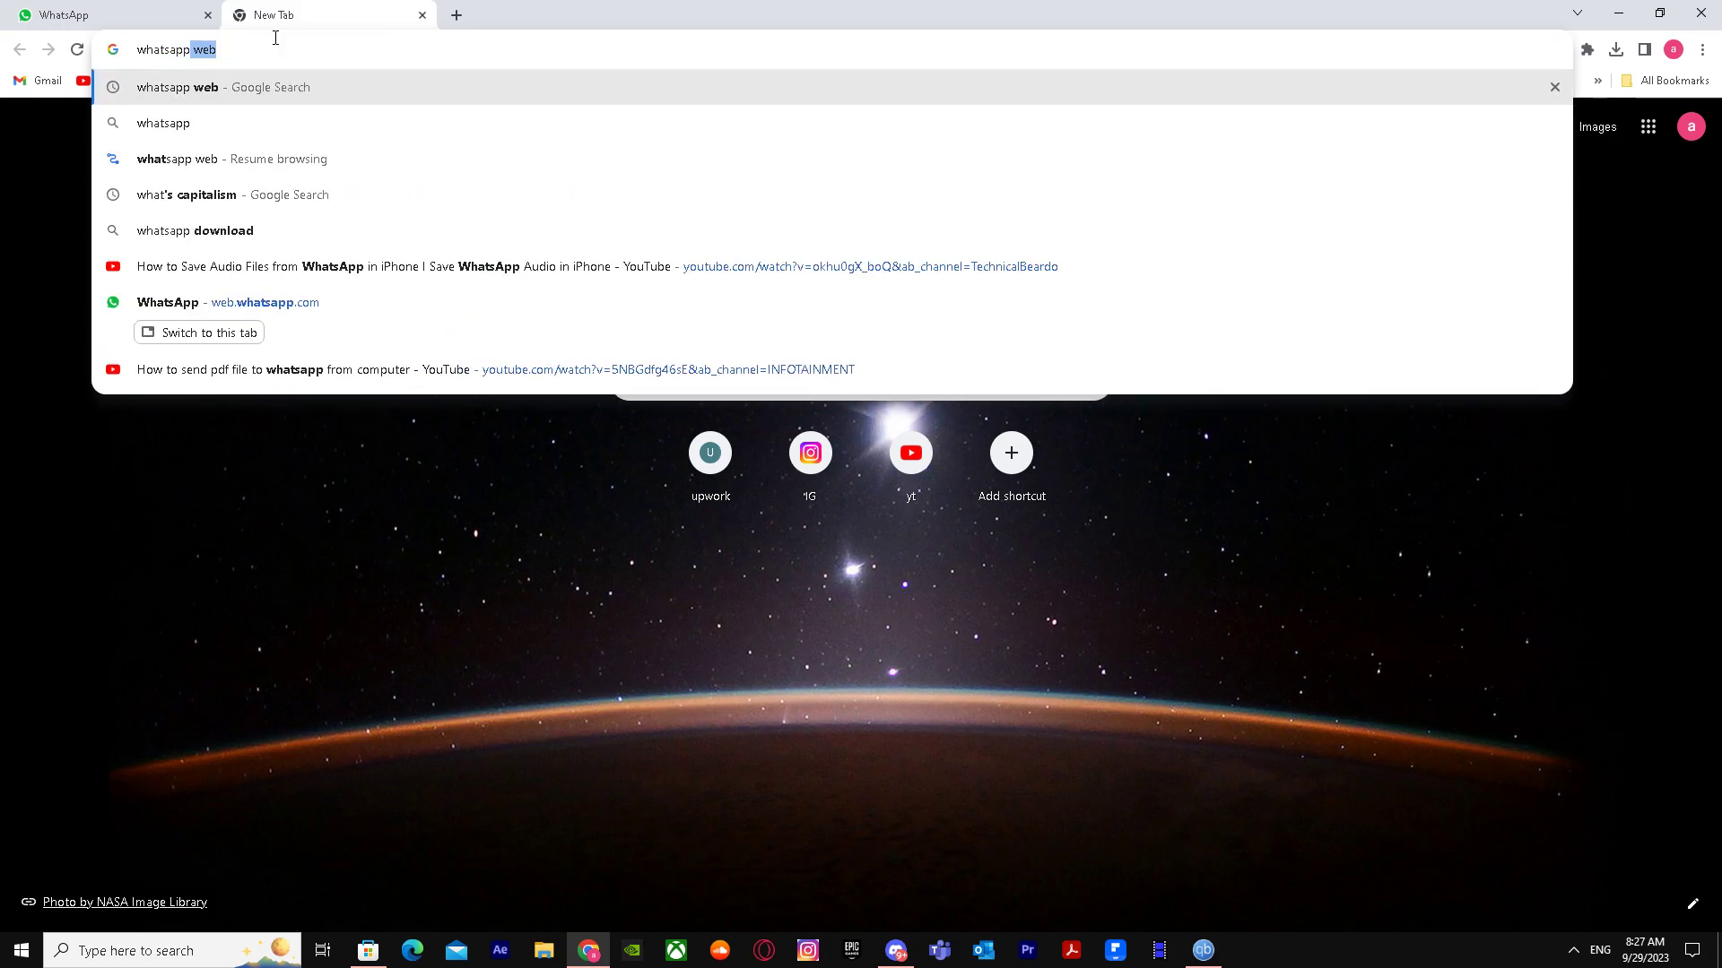
{"action": "key", "text": "Return"}
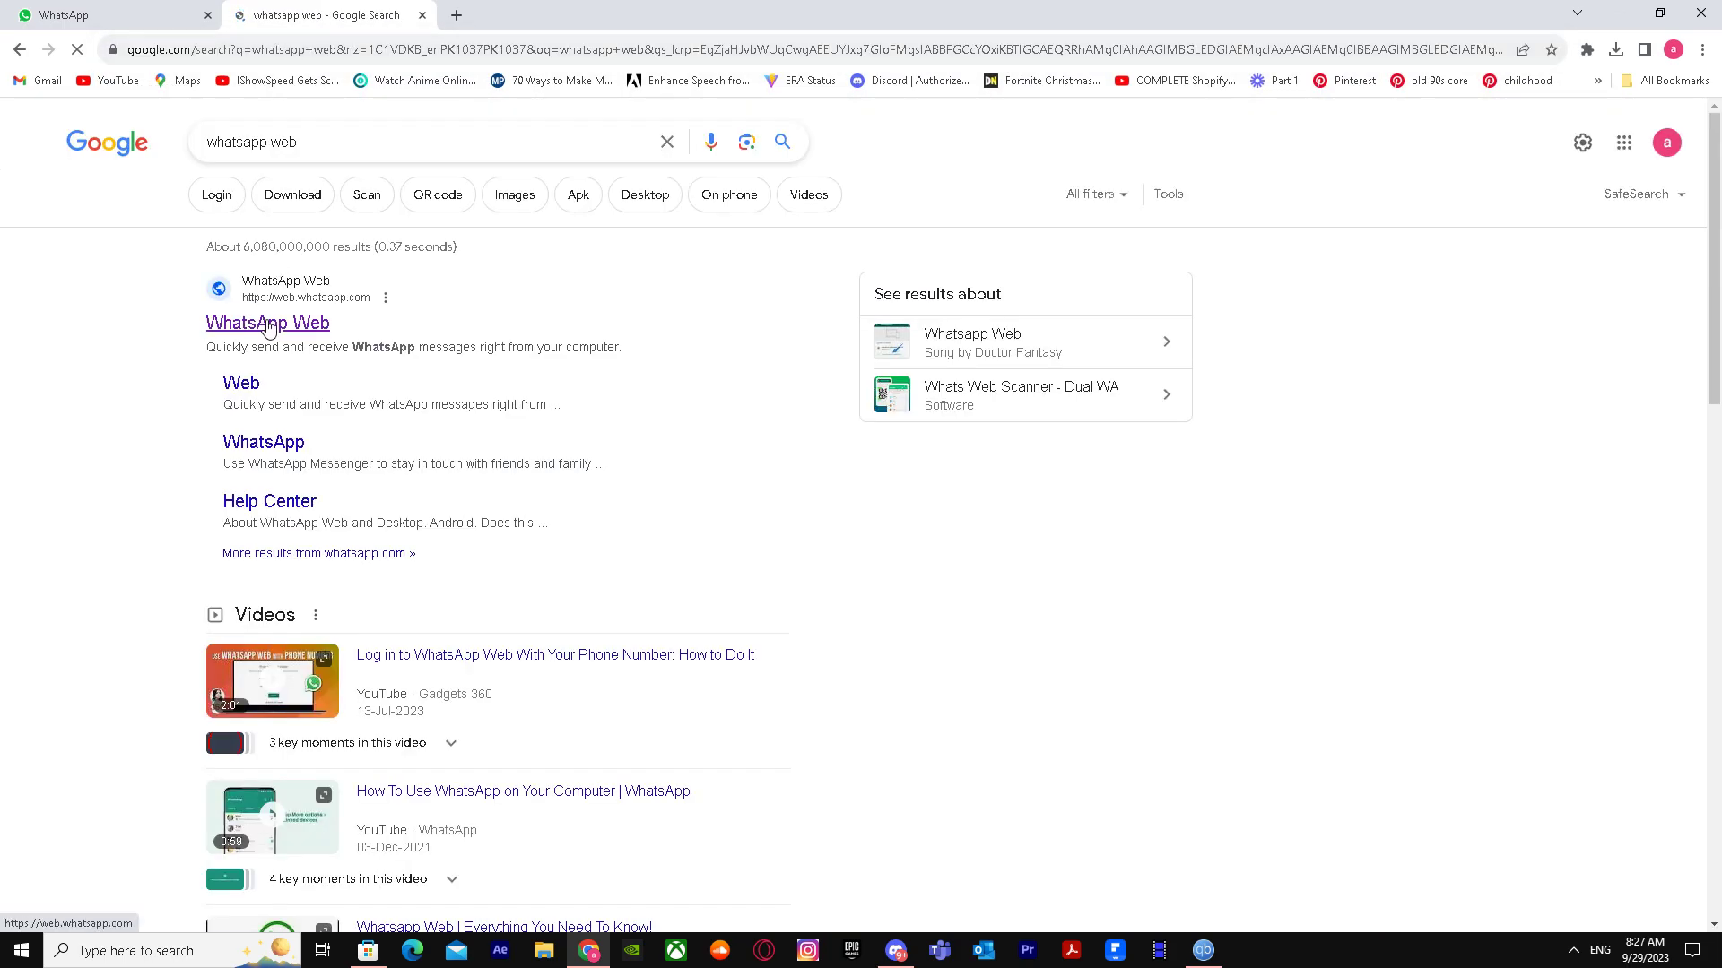
Go to the WhatsApp Web site and show the attachment options in the 'test' group chat
{"action": "left_click", "coordinate": [267, 323]}
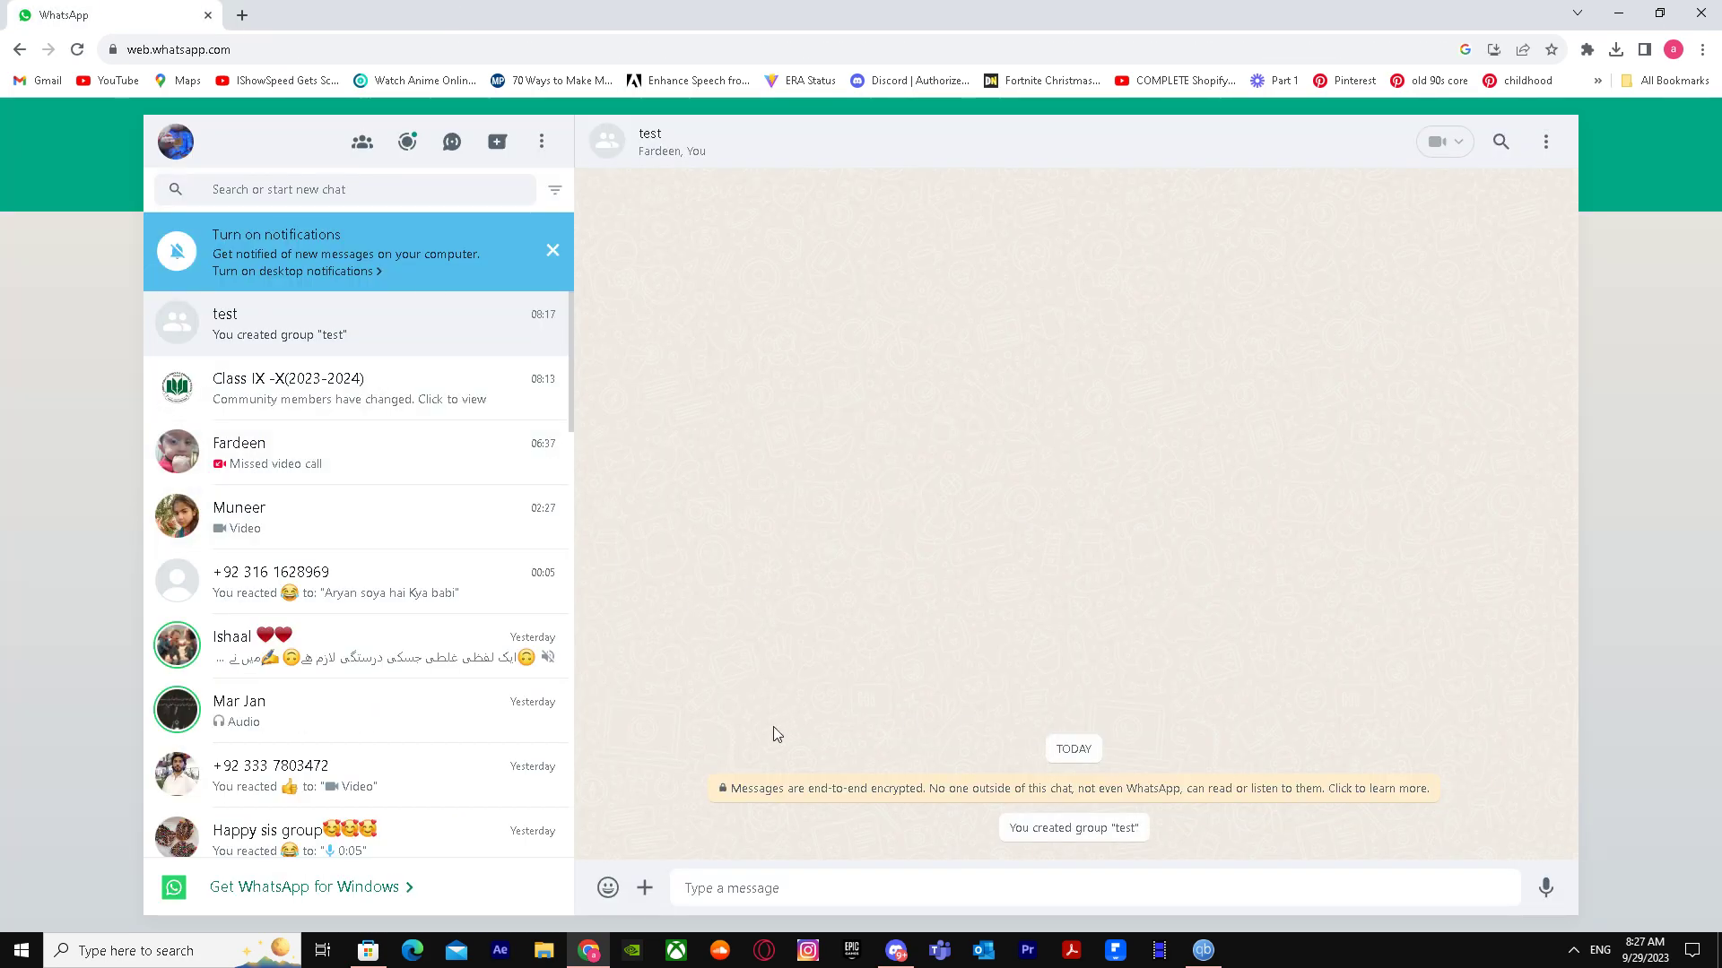
{"action": "mouse_move", "coordinate": [630, 894]}
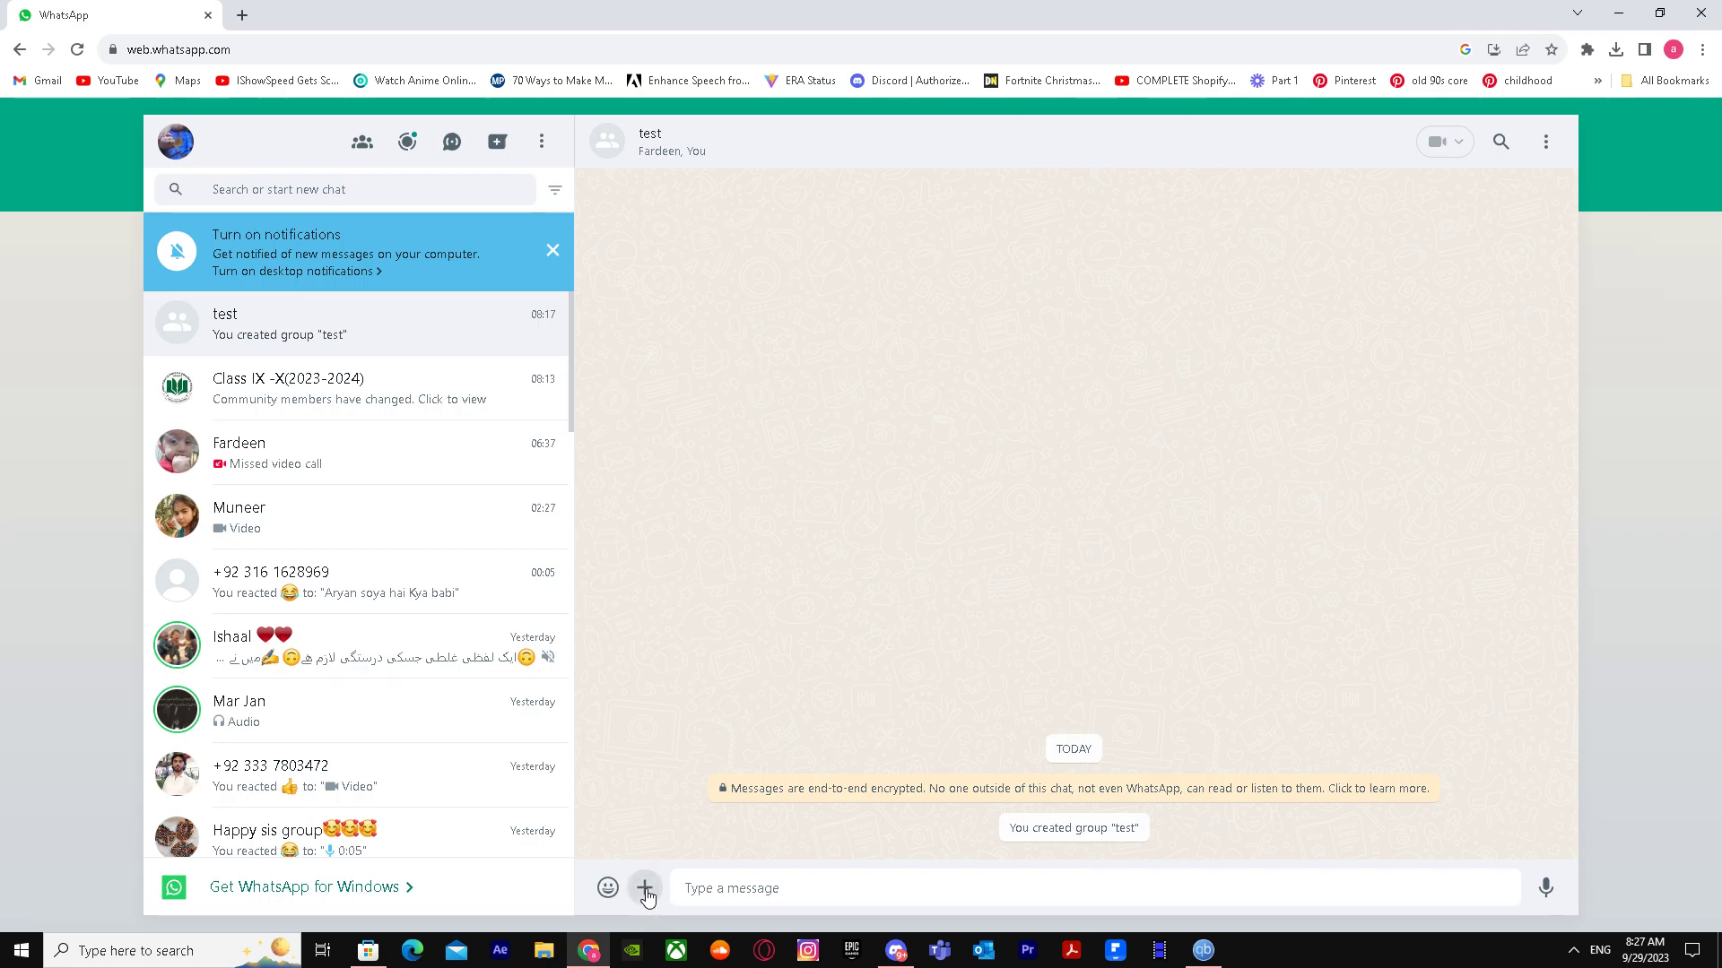
{"action": "left_click", "coordinate": [644, 888]}
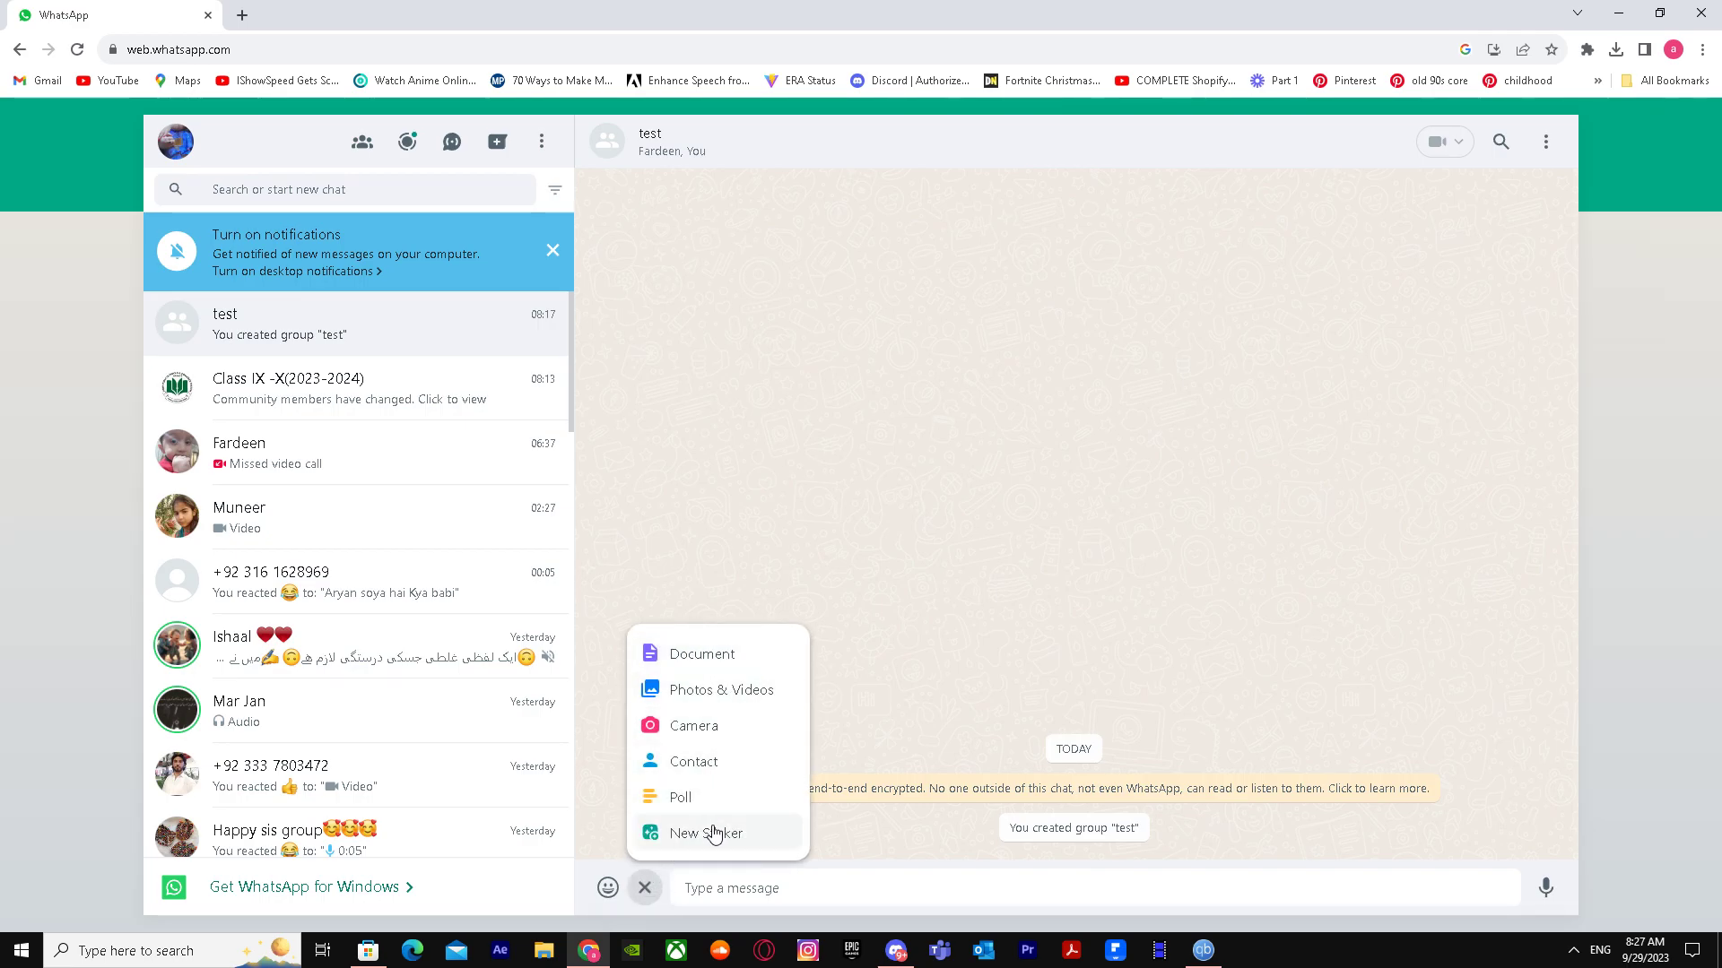
{"action": "mouse_move", "coordinate": [716, 652]}
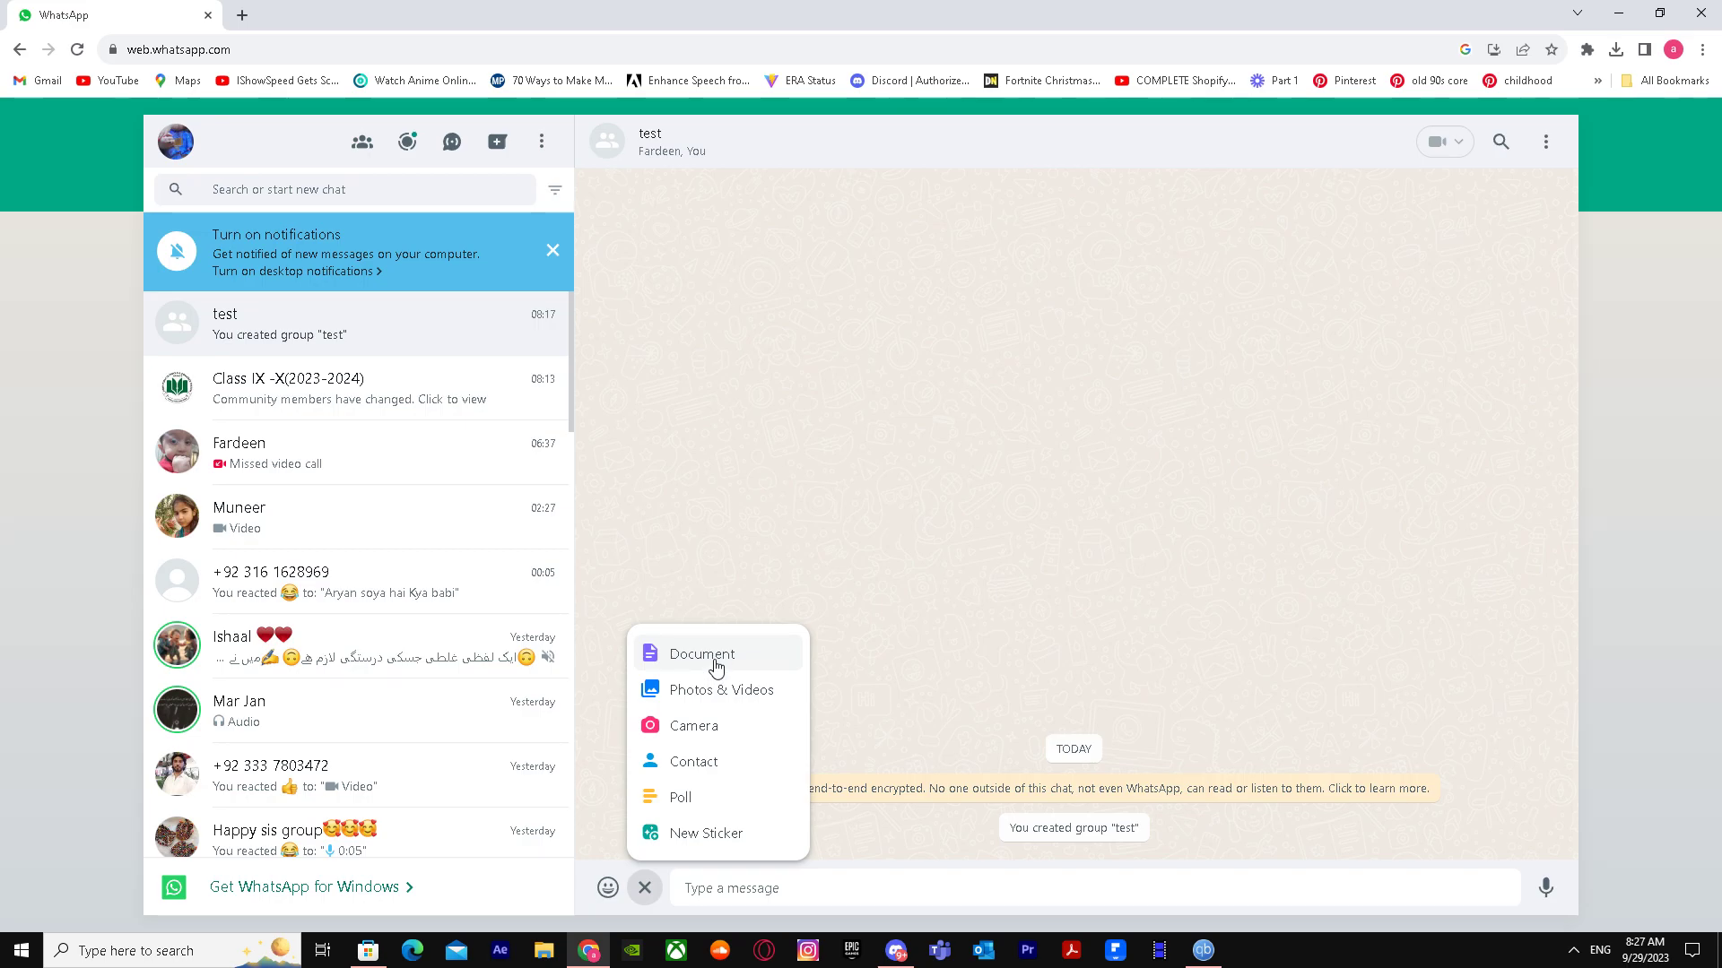
Attach the document 'Gaming - Wikipedia' from the Downloads folder
{"action": "left_click", "coordinate": [701, 653]}
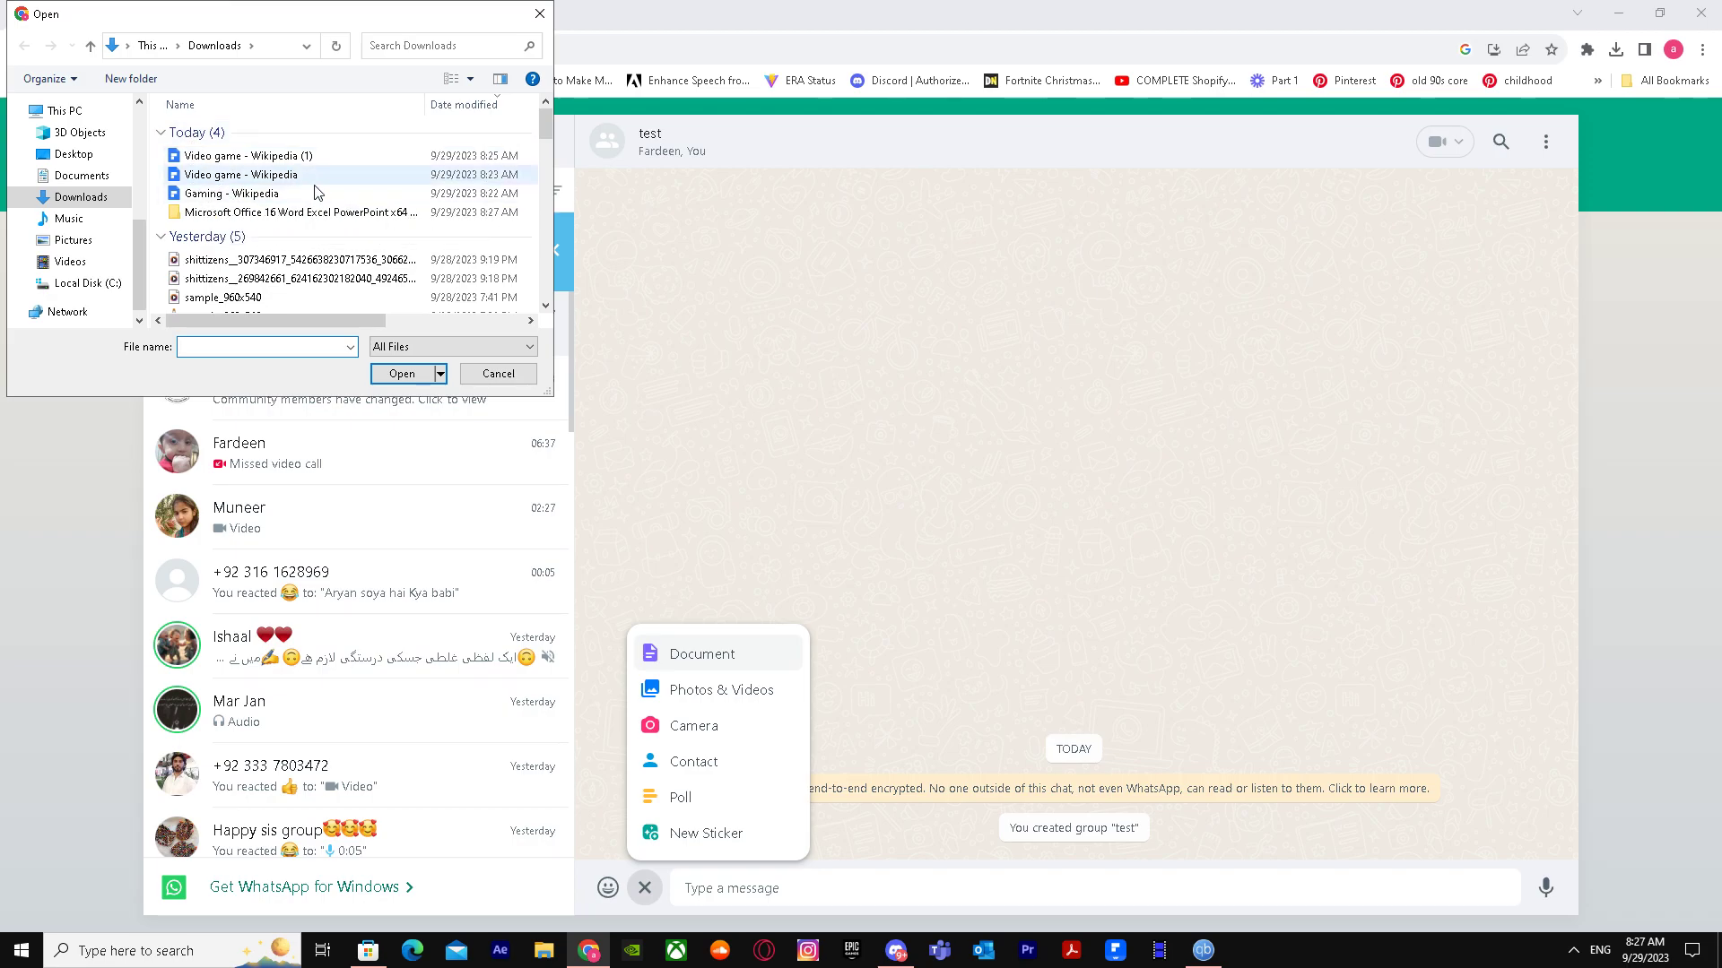
{"action": "left_click", "coordinate": [231, 193]}
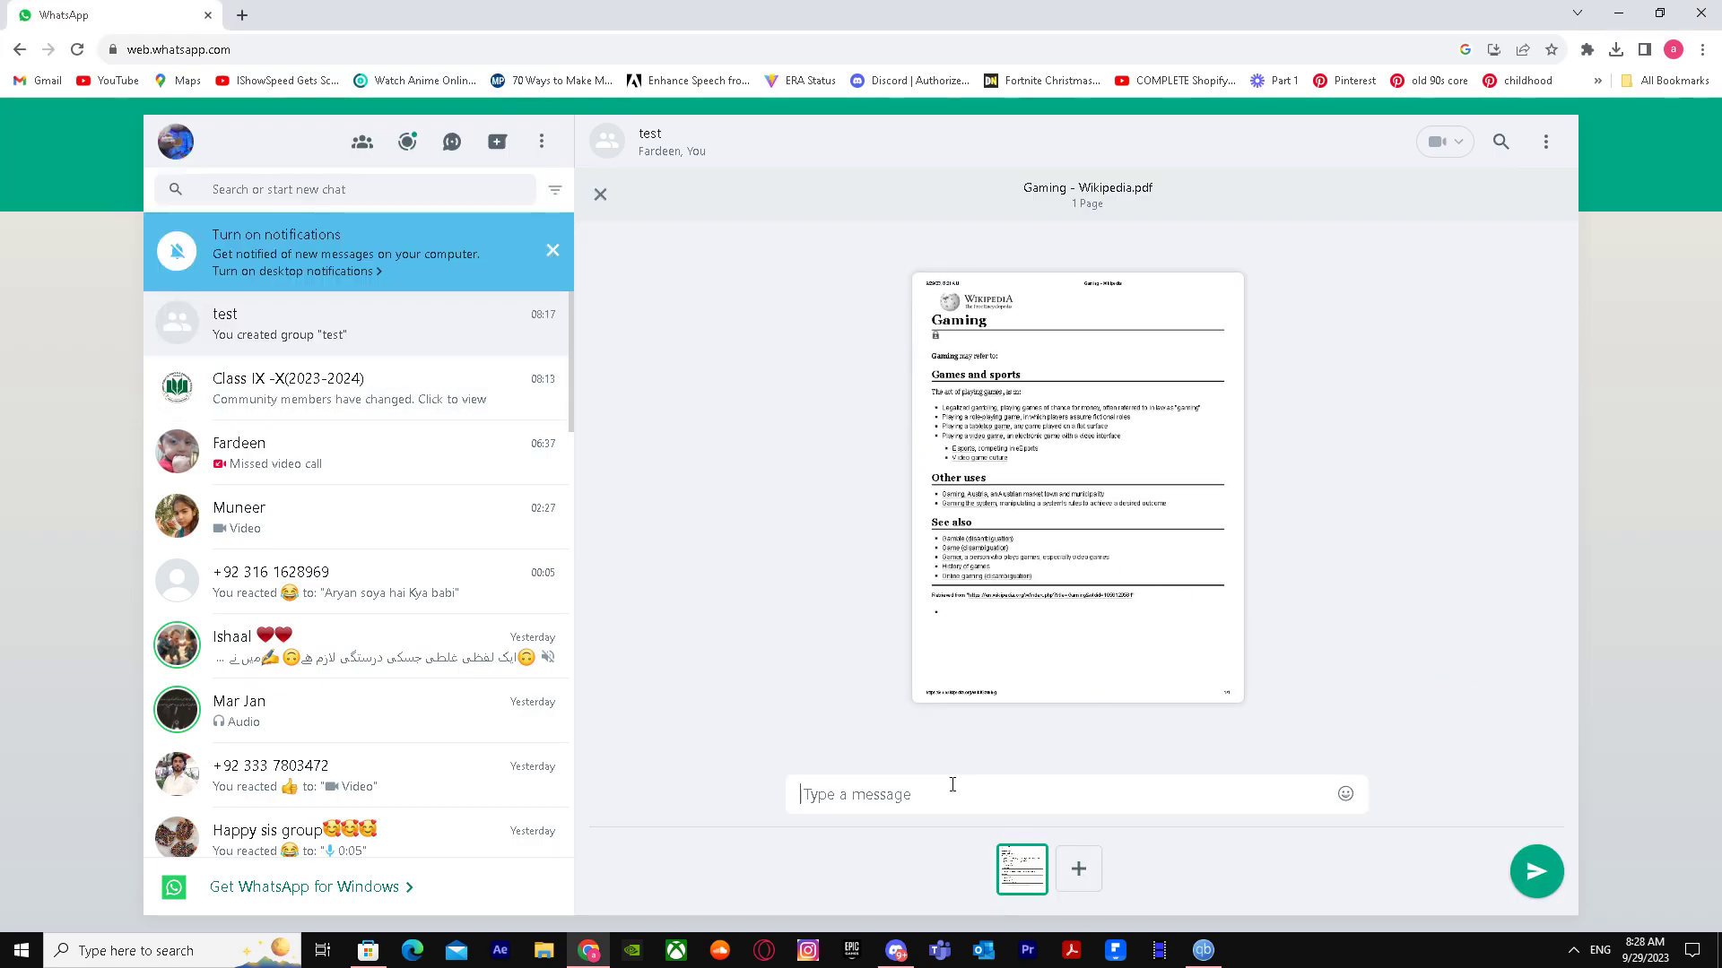
Remove the accidental caption 'ghsdfgfdfgjdf' and send the PDF to the group
{"action": "type", "text": "ghsdfgfdfgjdf"}
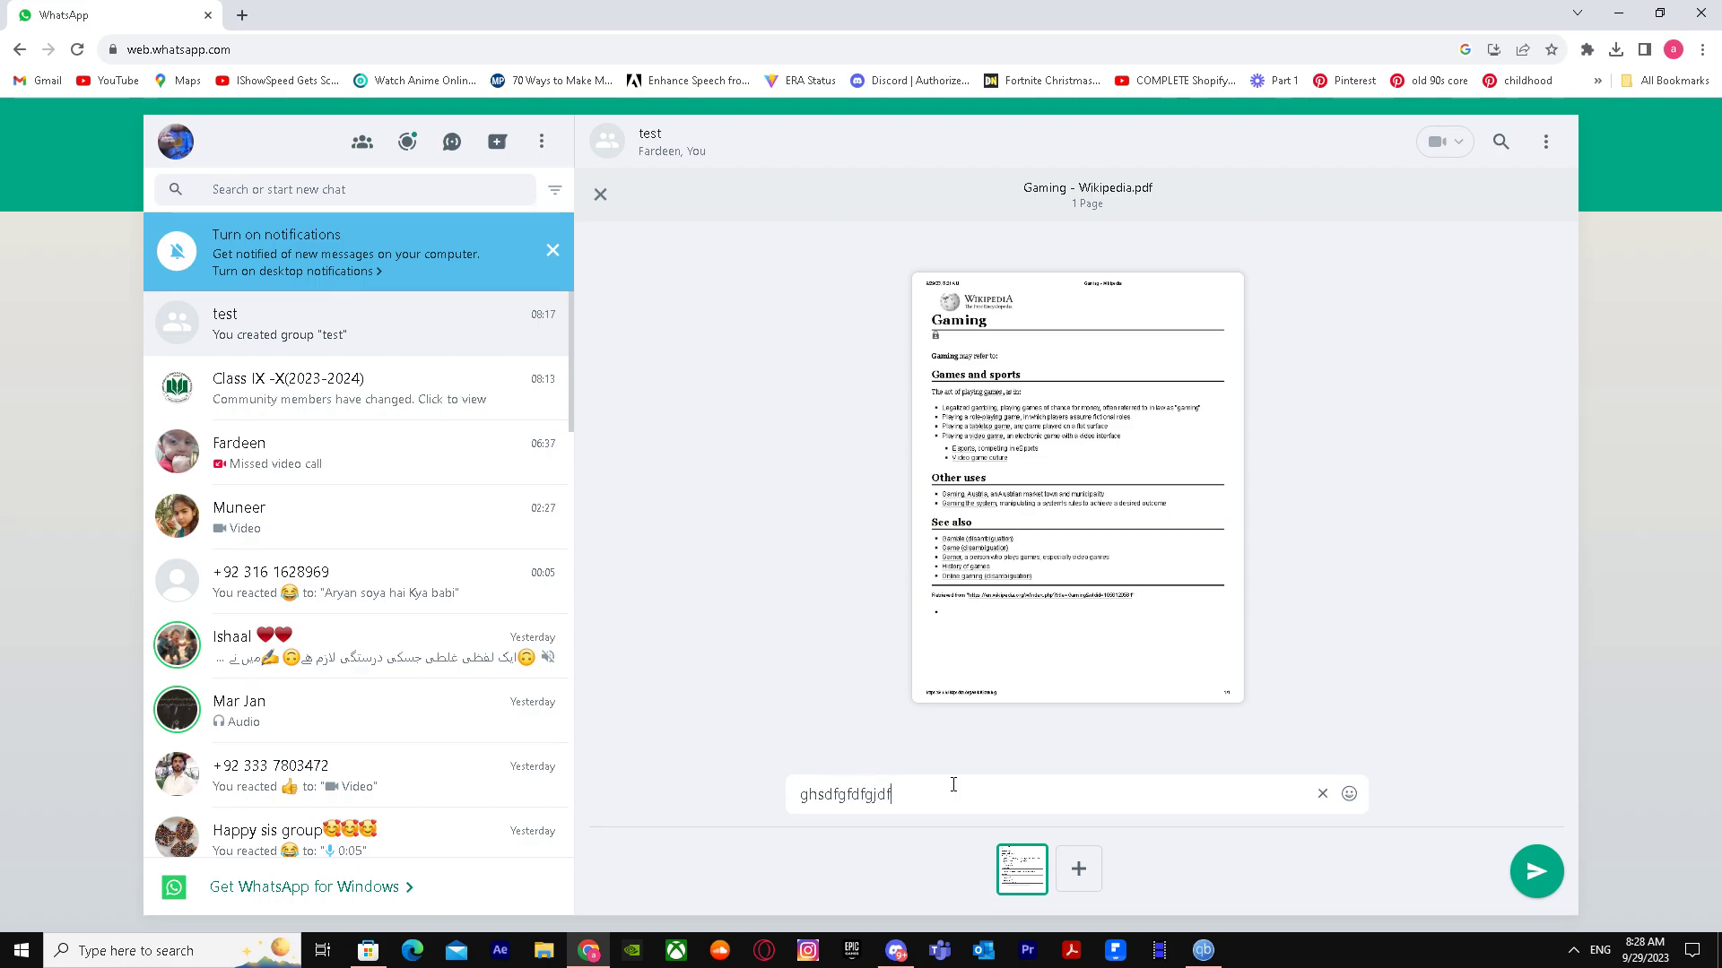
{"action": "left_click", "coordinate": [1322, 794]}
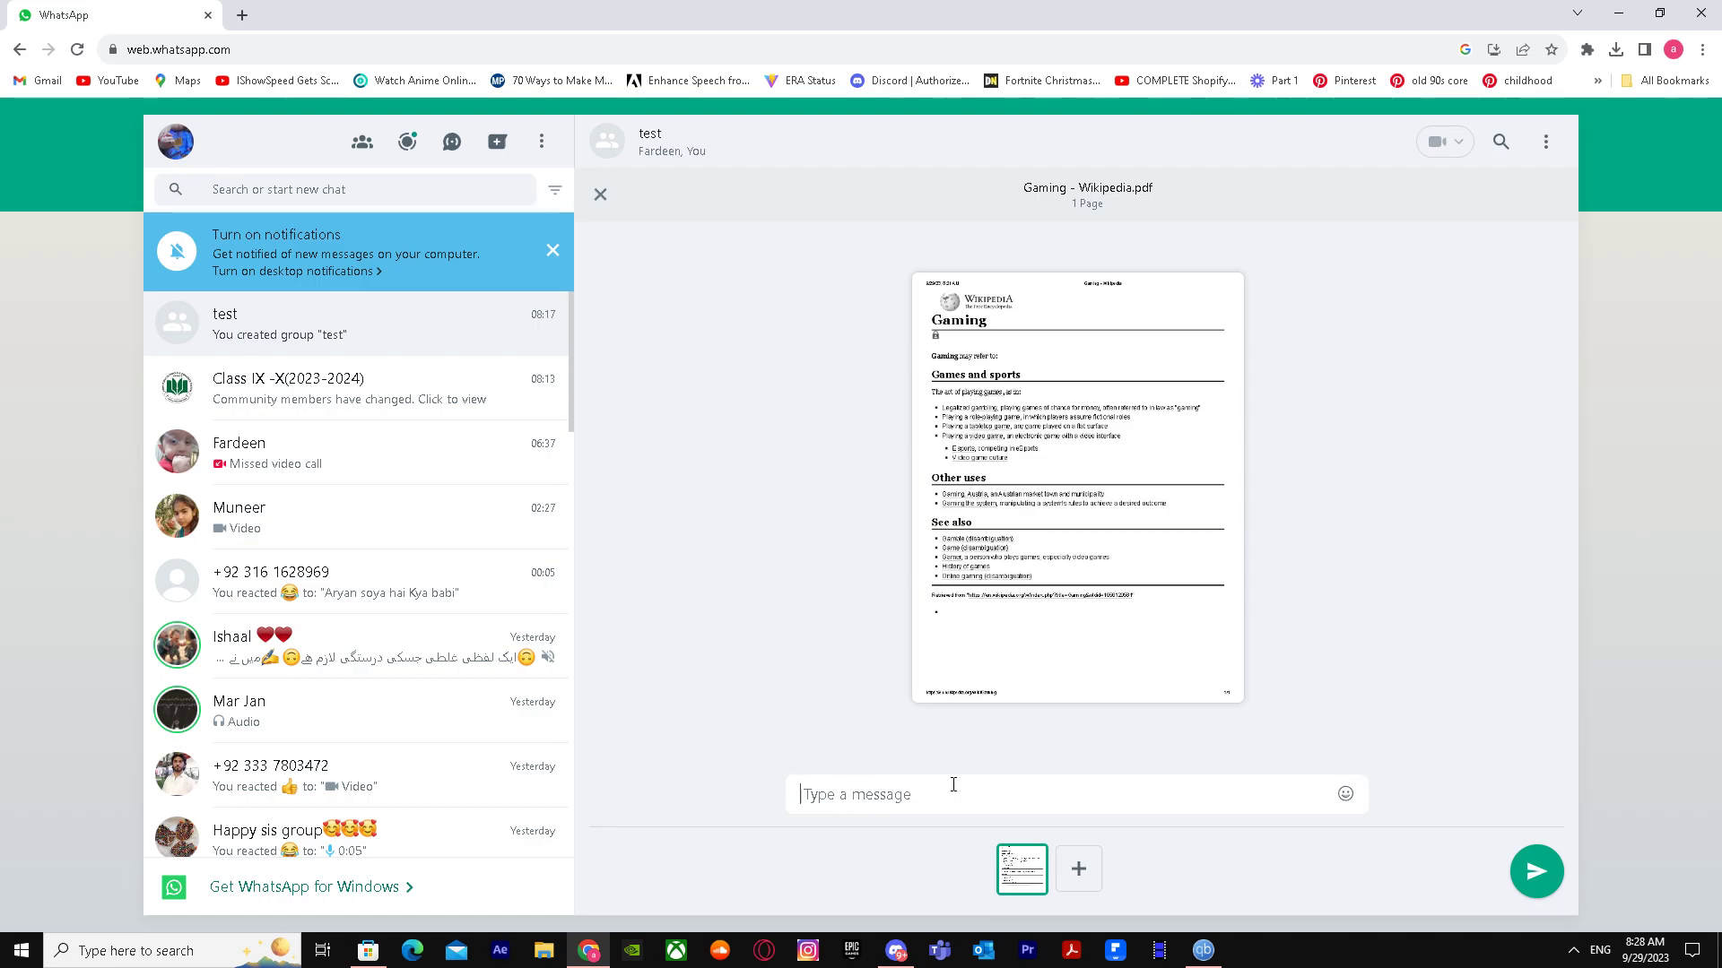
{"action": "mouse_move", "coordinate": [1535, 872]}
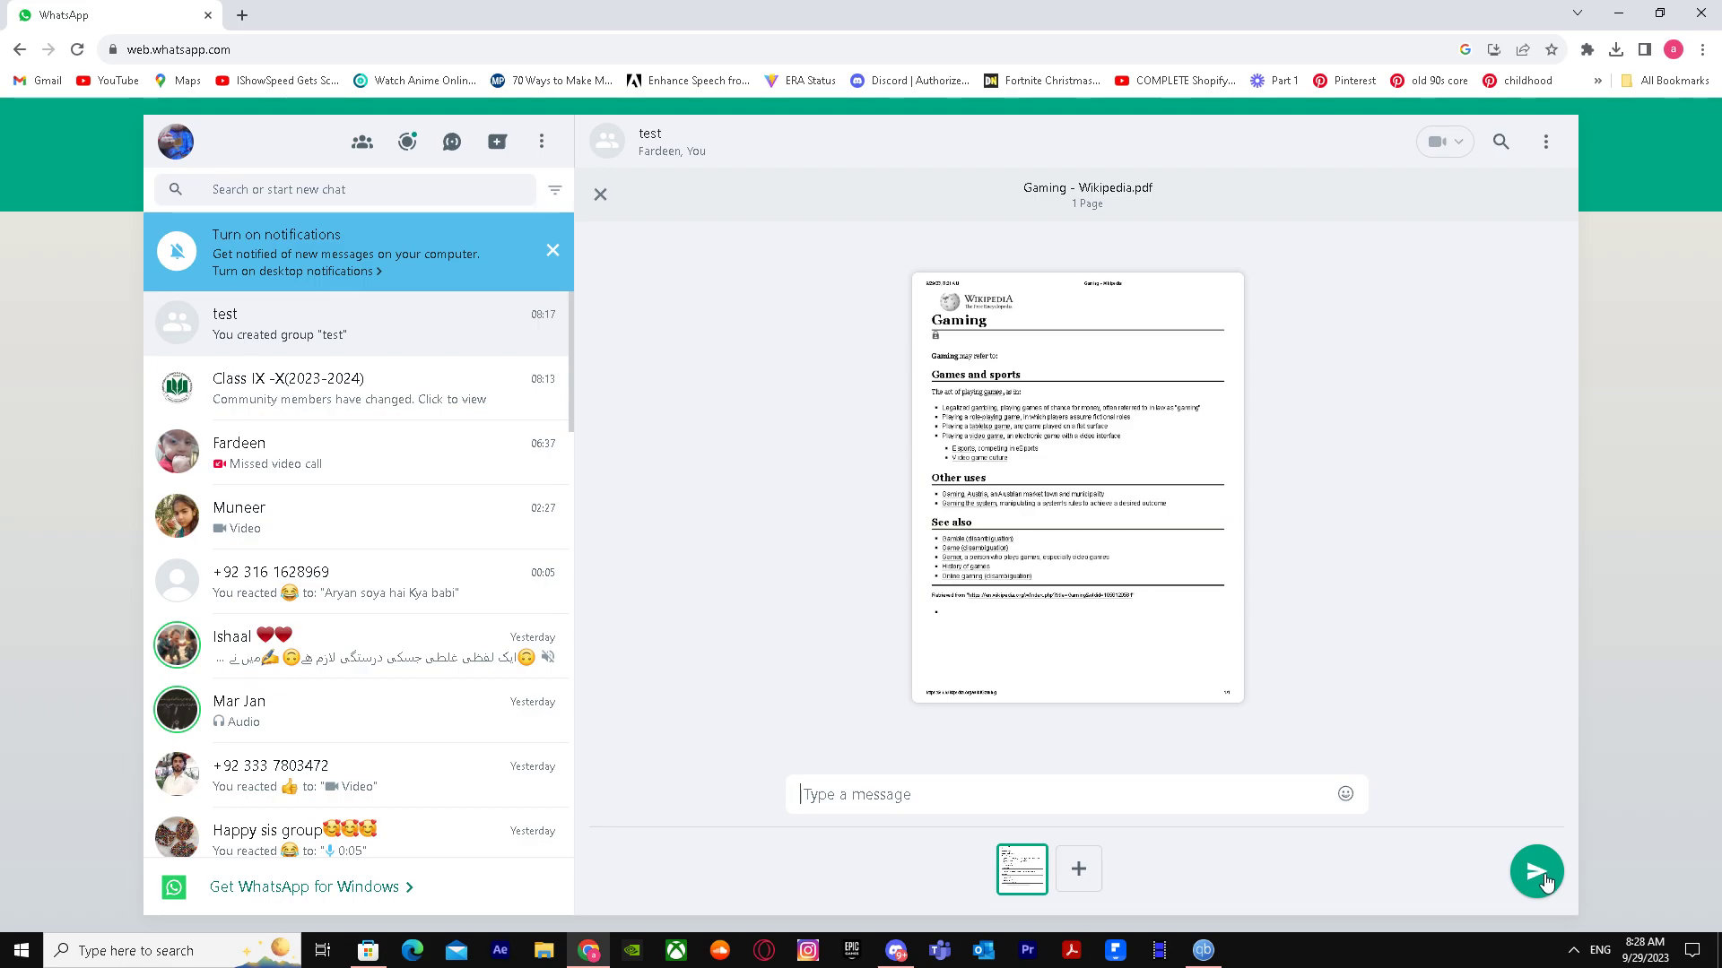
{"action": "left_click", "coordinate": [1535, 872]}
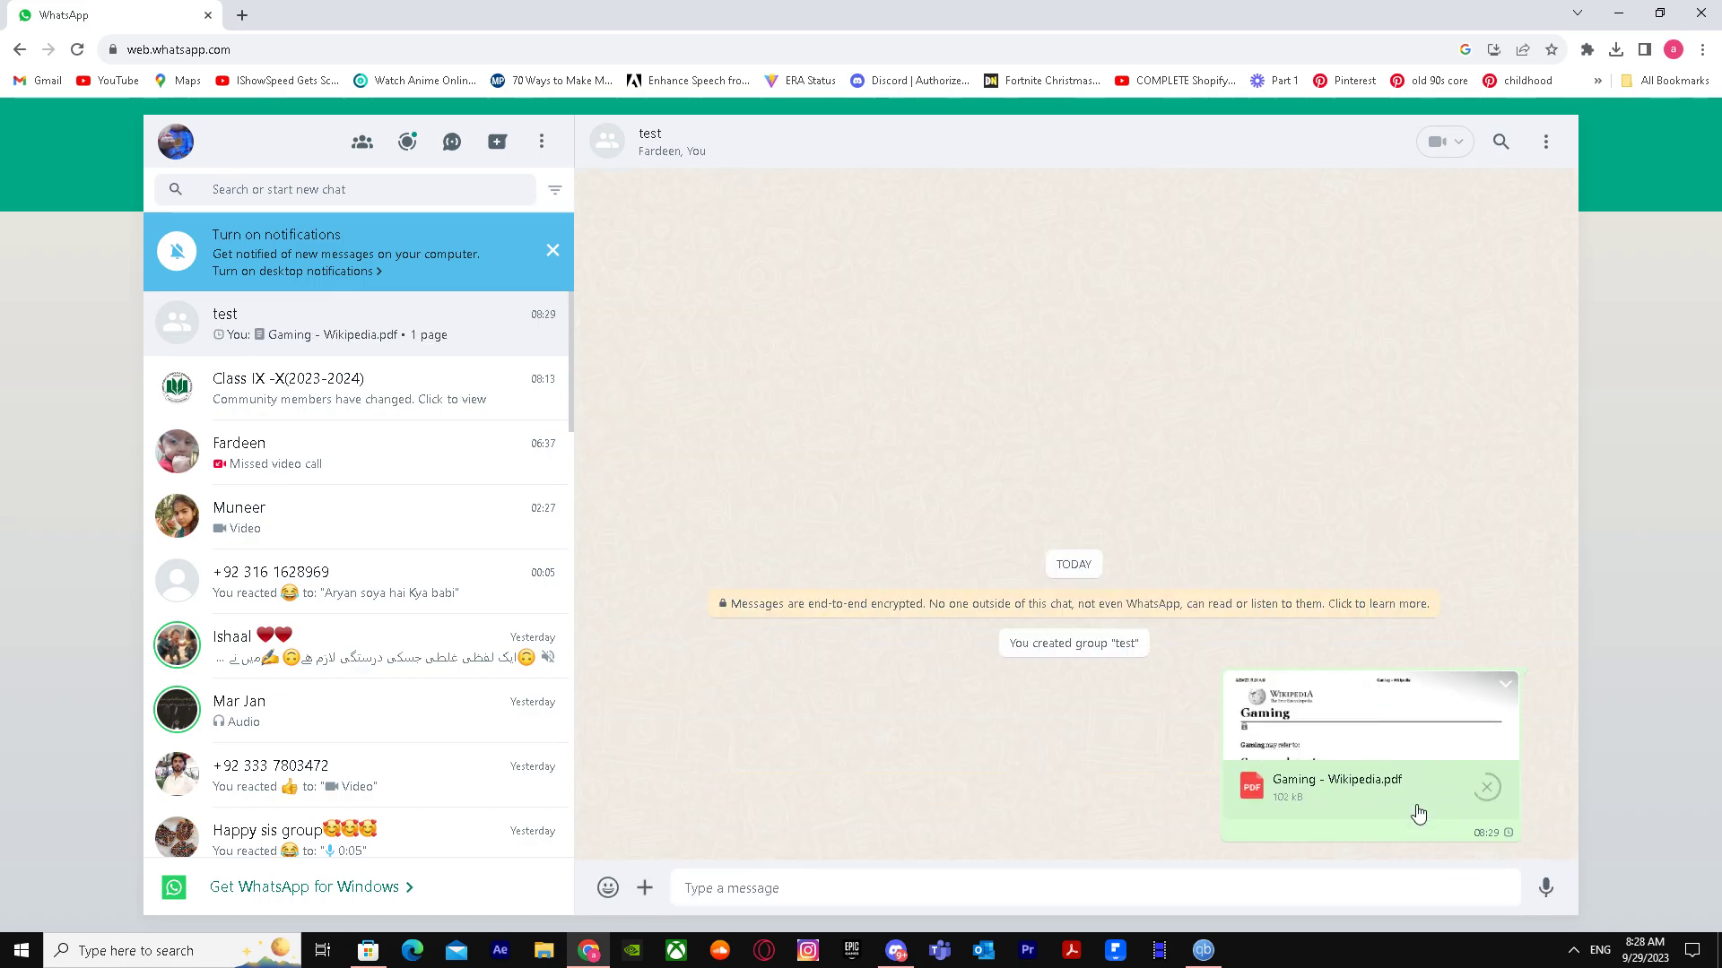